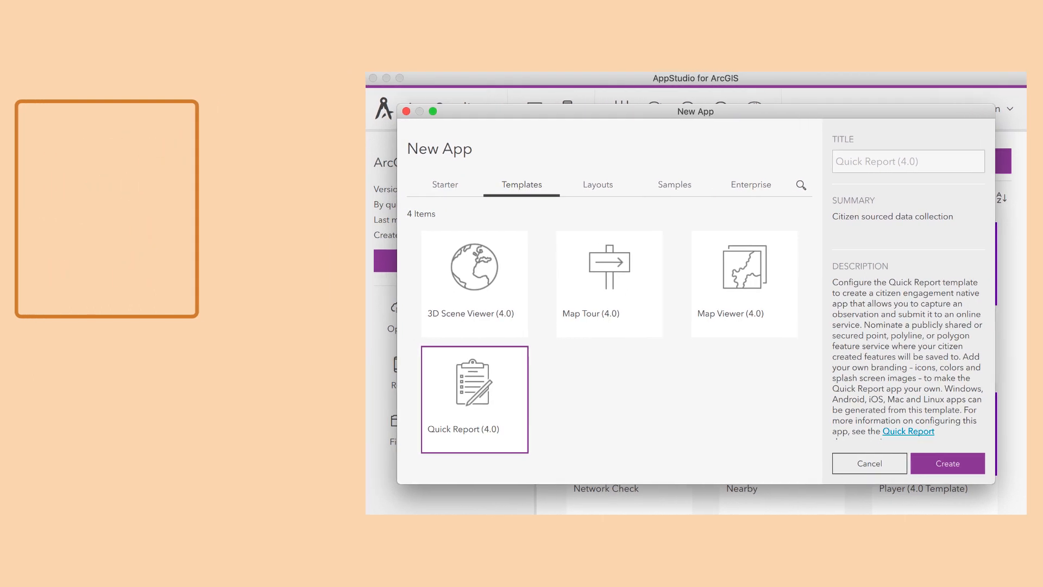
Start a new Redlands 311 report, accept the disclaimer, choose an issue type and confirm the location
click(946, 463)
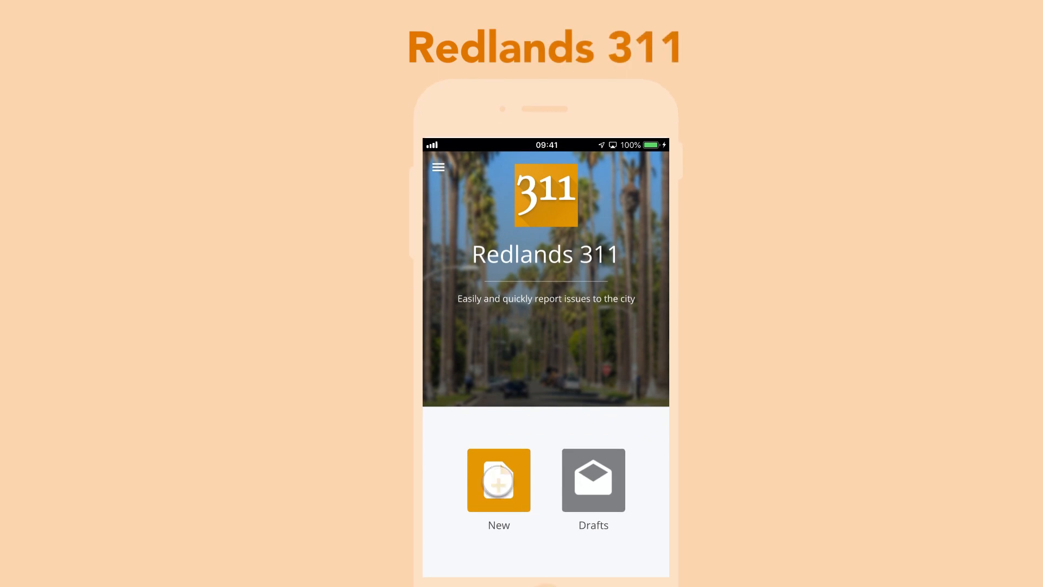
click(498, 480)
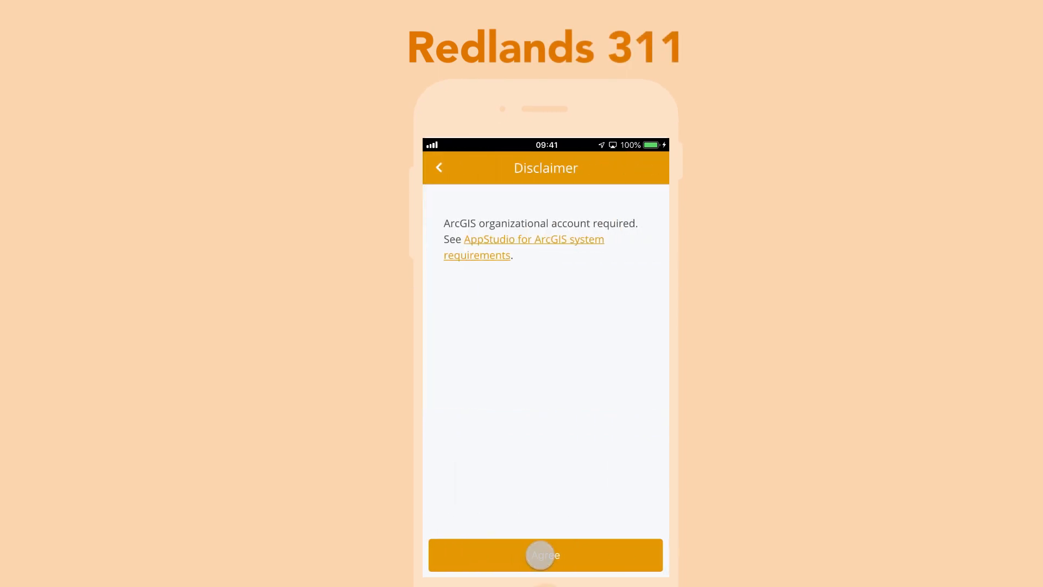
click(545, 555)
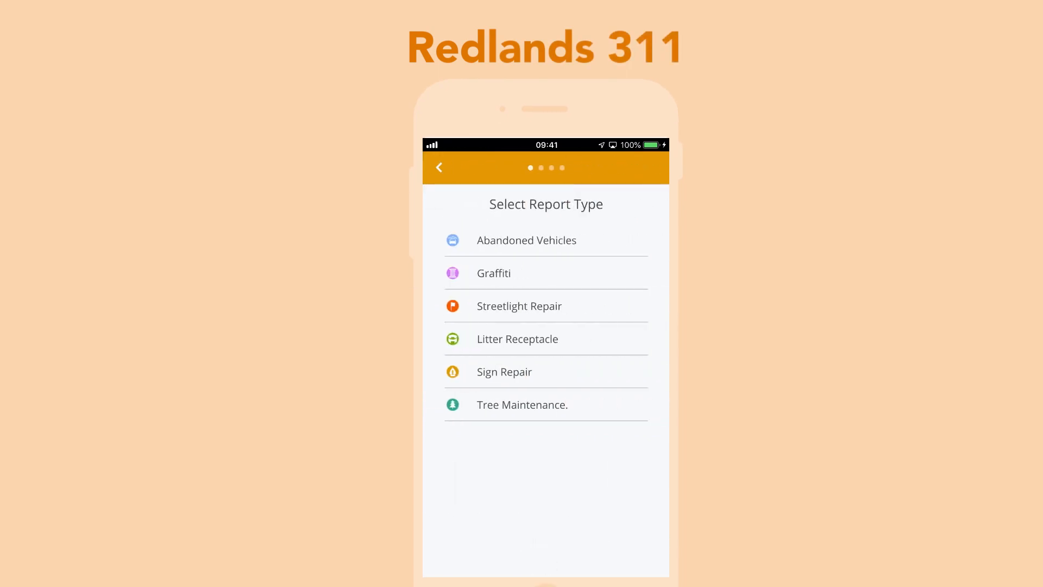
click(519, 306)
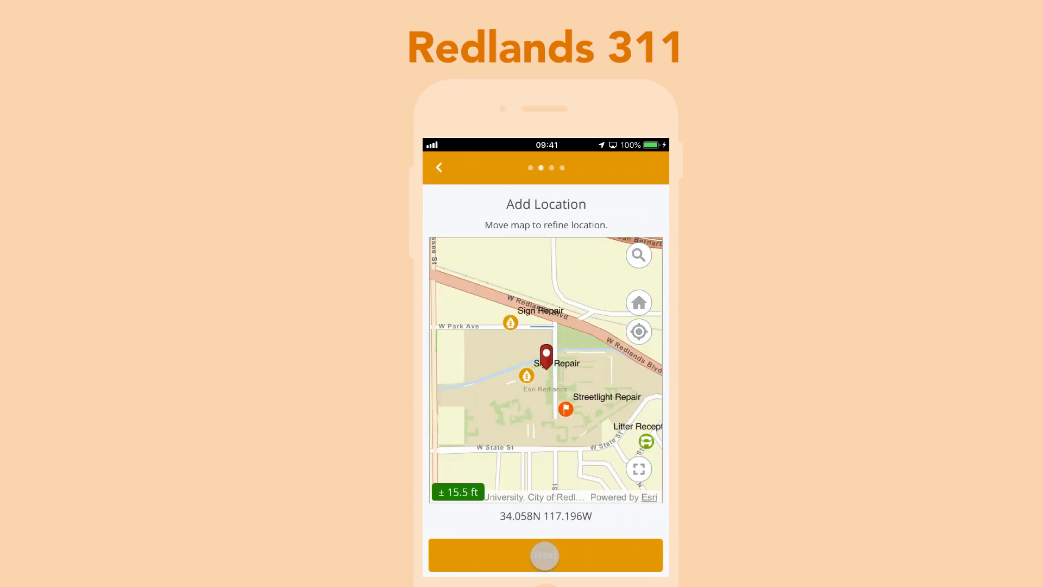
click(544, 555)
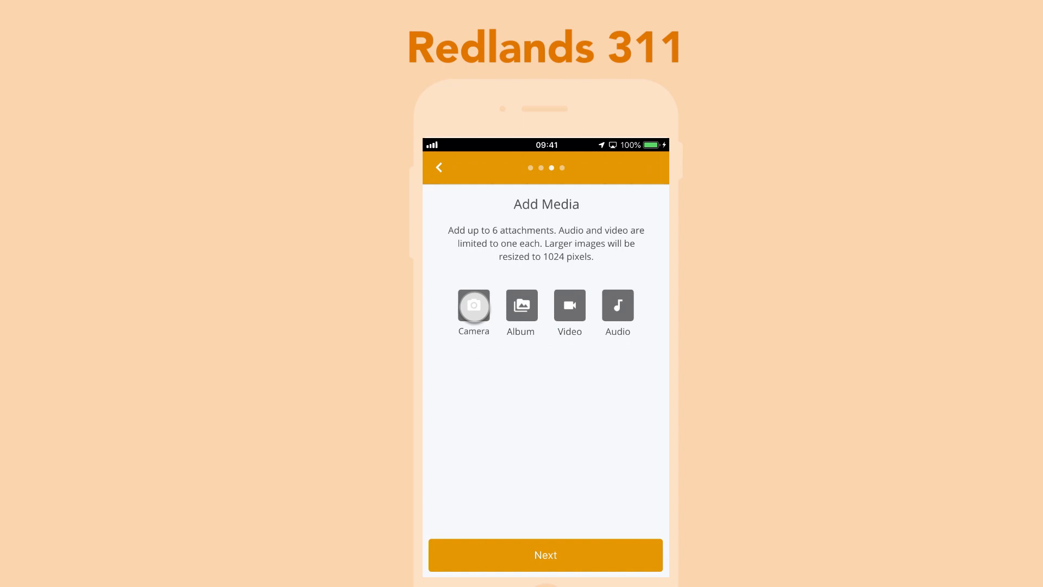
Attach a photo, pick a date, enter reporter 'Tom' and submit the report
click(473, 305)
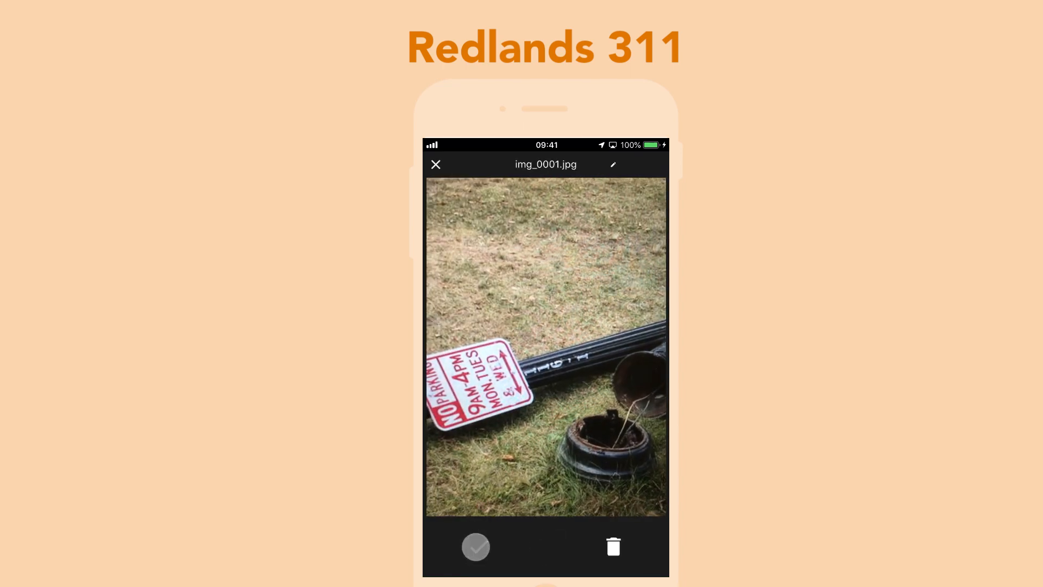
click(475, 546)
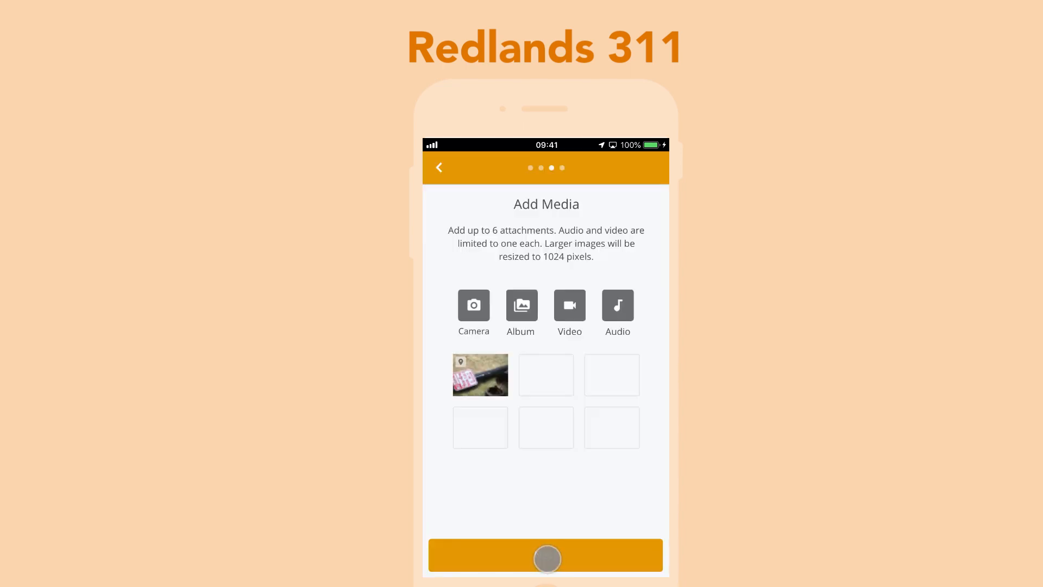
click(545, 555)
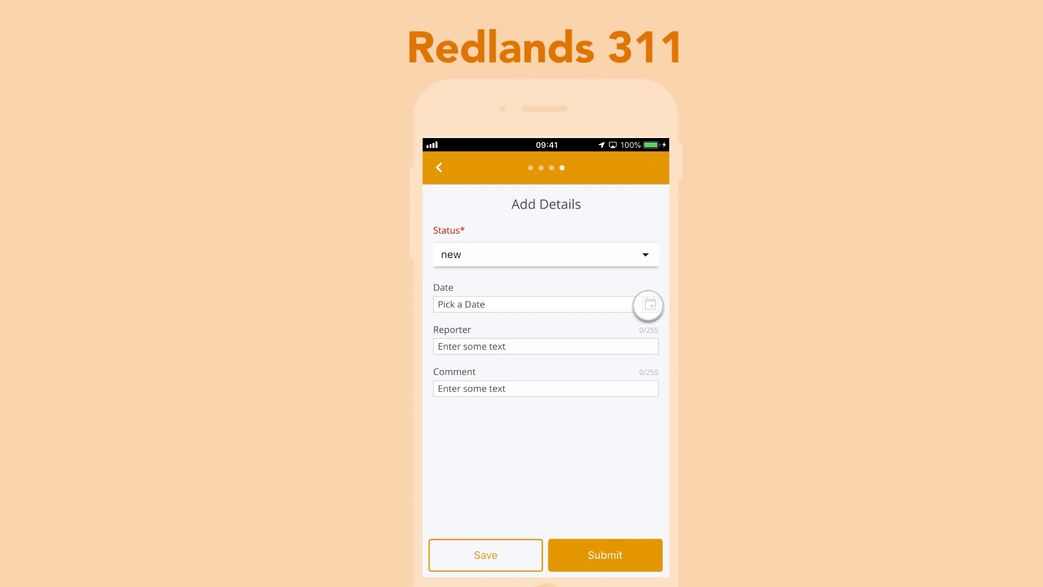
click(647, 304)
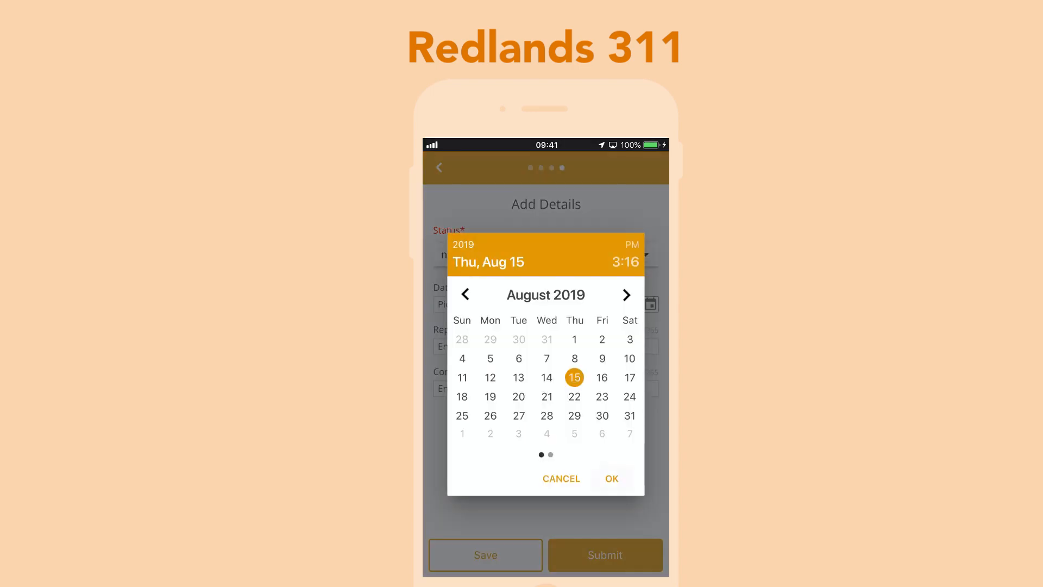
click(610, 478)
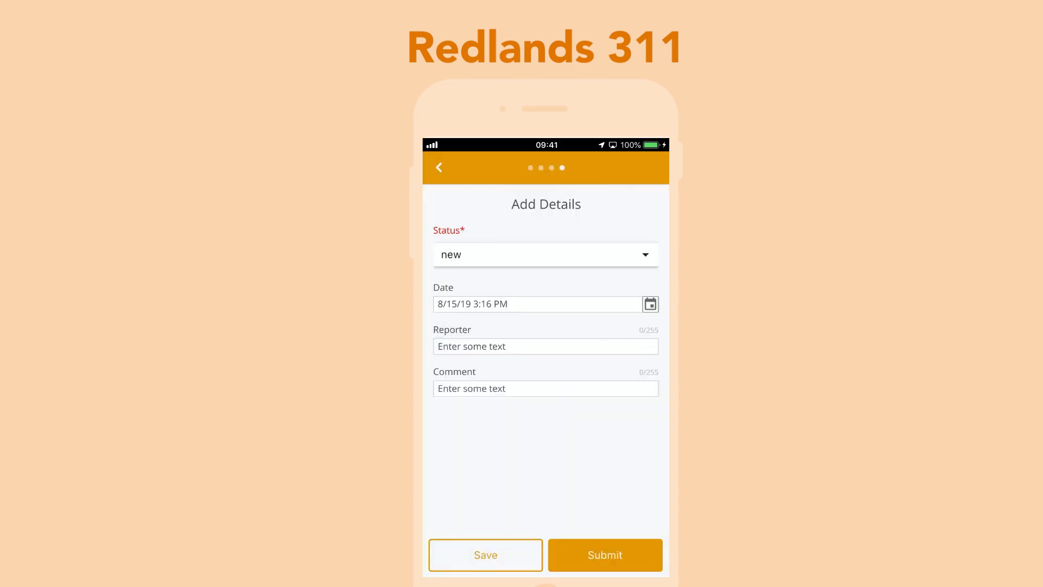
text(Tom)
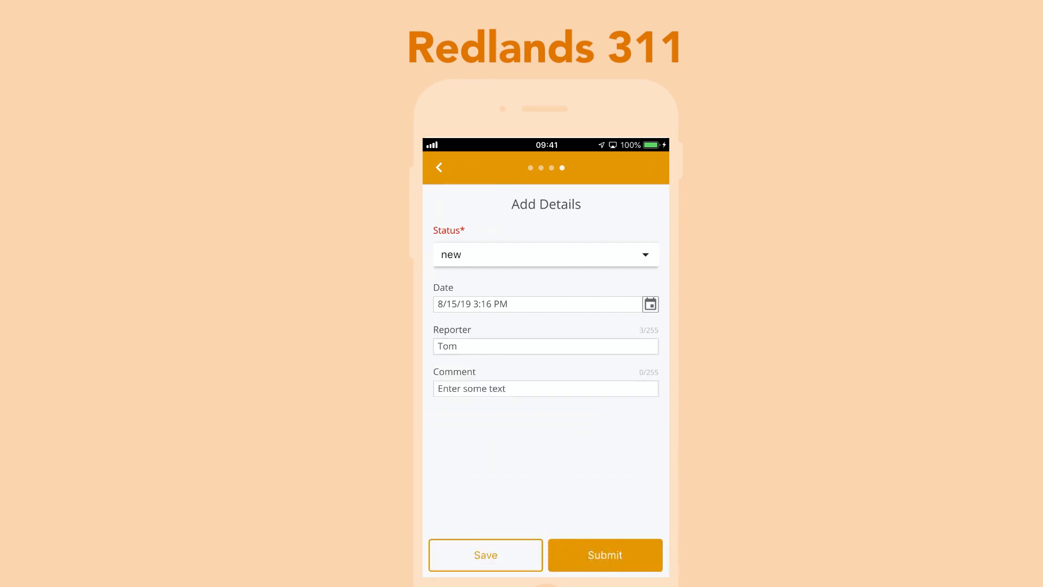
click(604, 555)
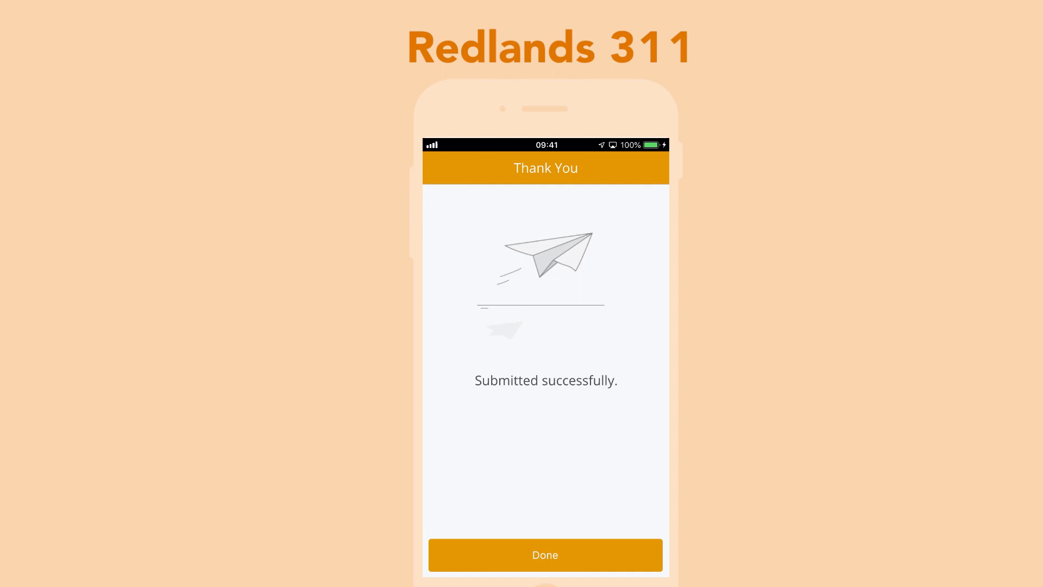
click(911, 87)
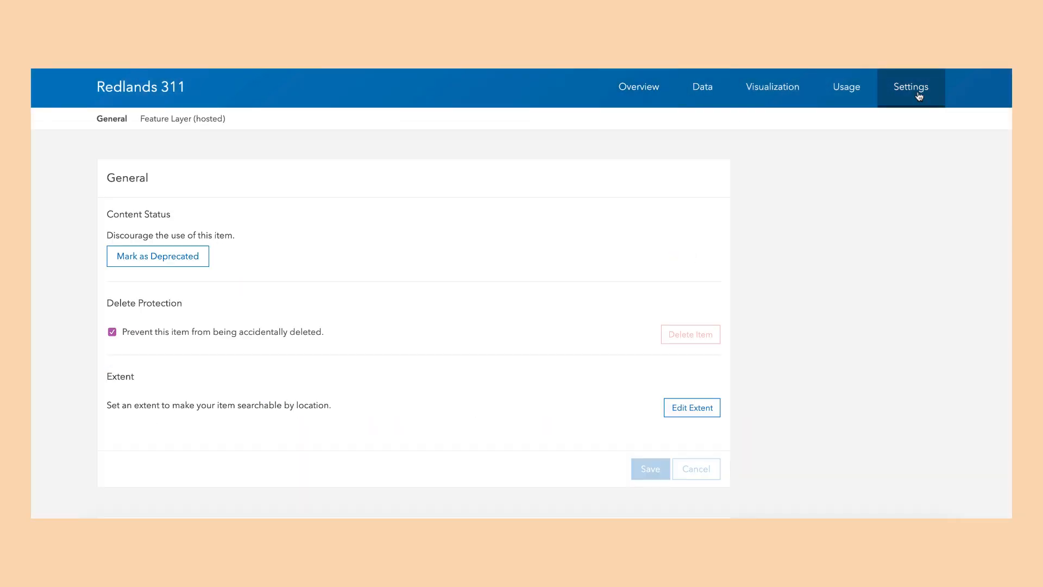
Check Enable editing on the Redlands 311 hosted feature layer and save the setting
scroll(down, 3)
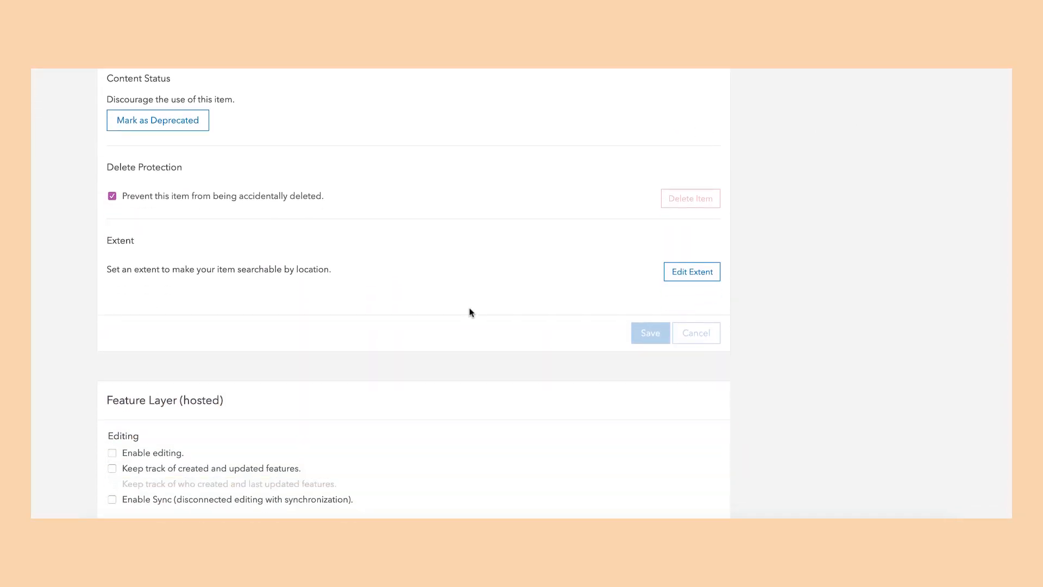
click(112, 371)
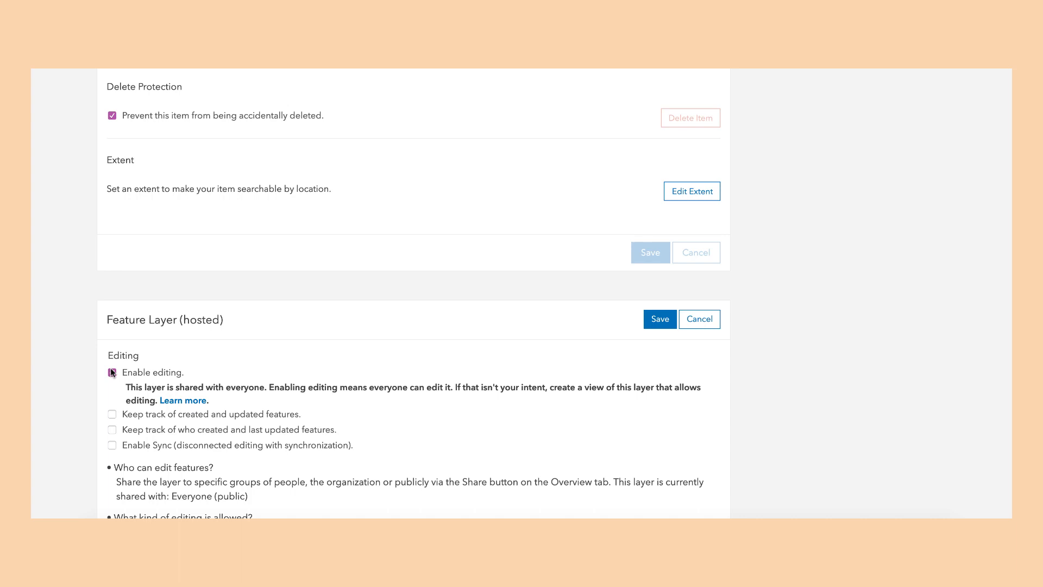
click(659, 319)
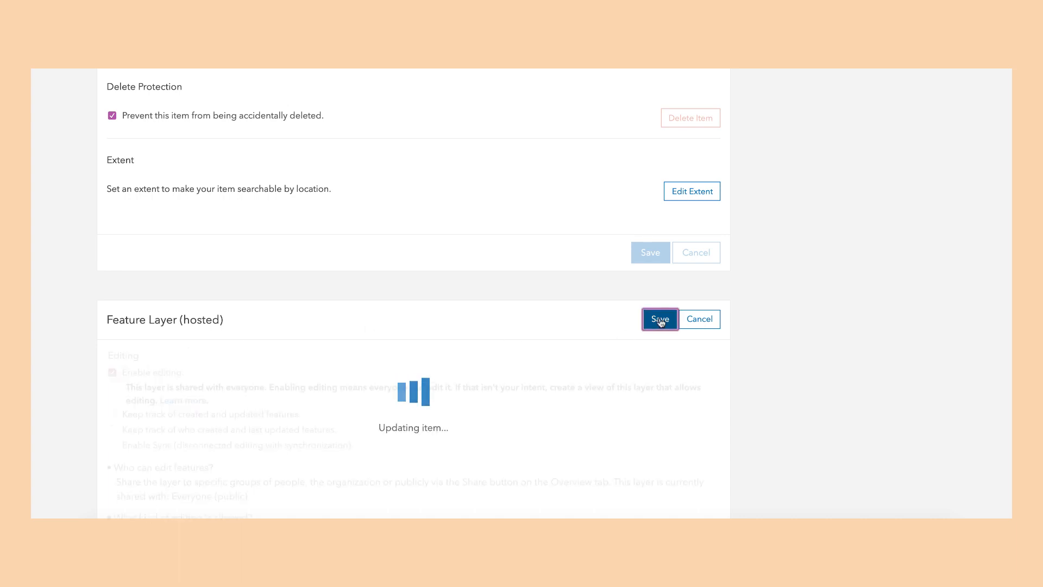
click(659, 319)
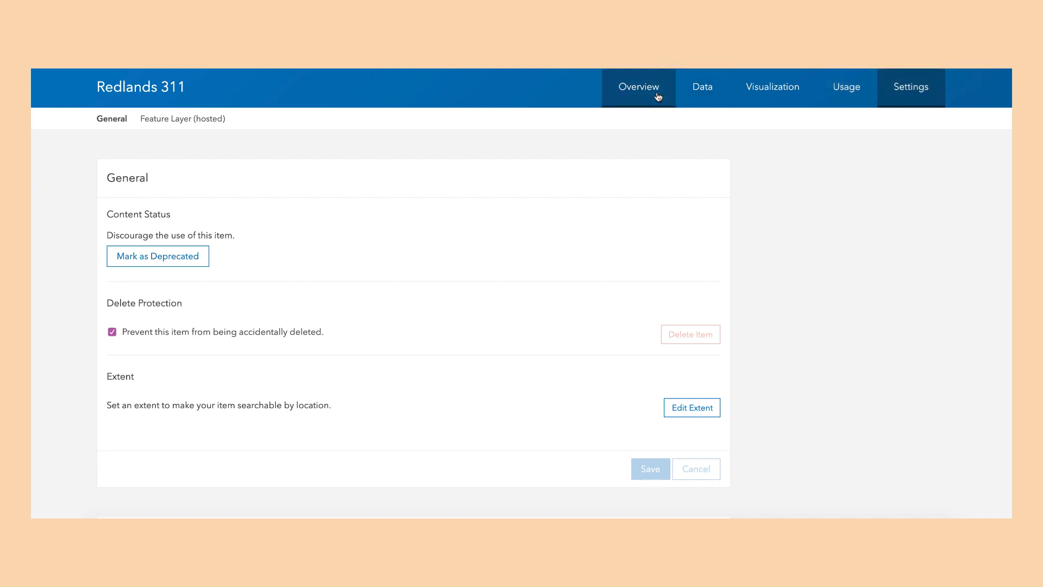
Enable attachments on the first issue layer and copy the layer's service URL
click(638, 87)
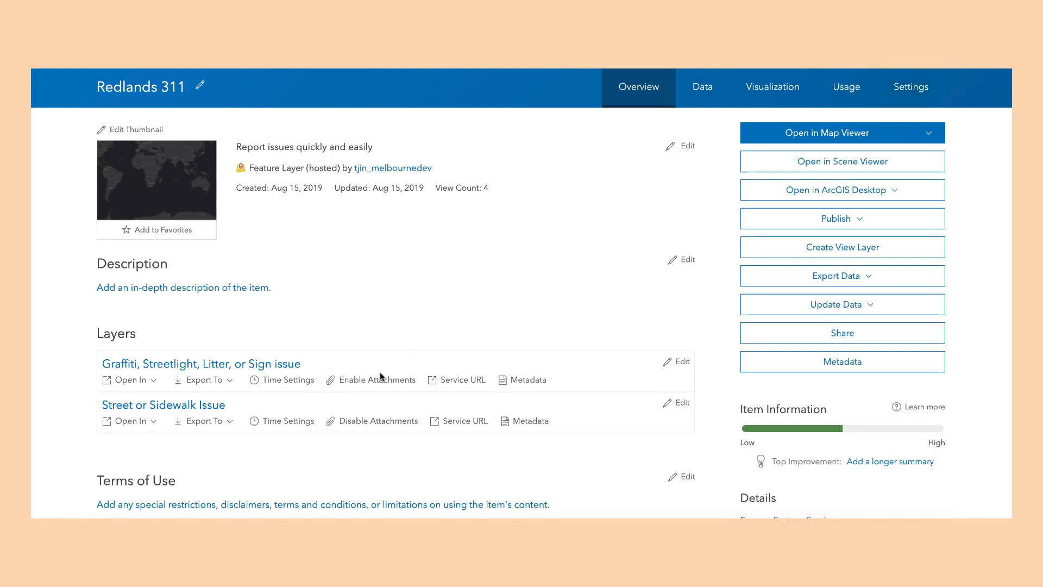
click(377, 380)
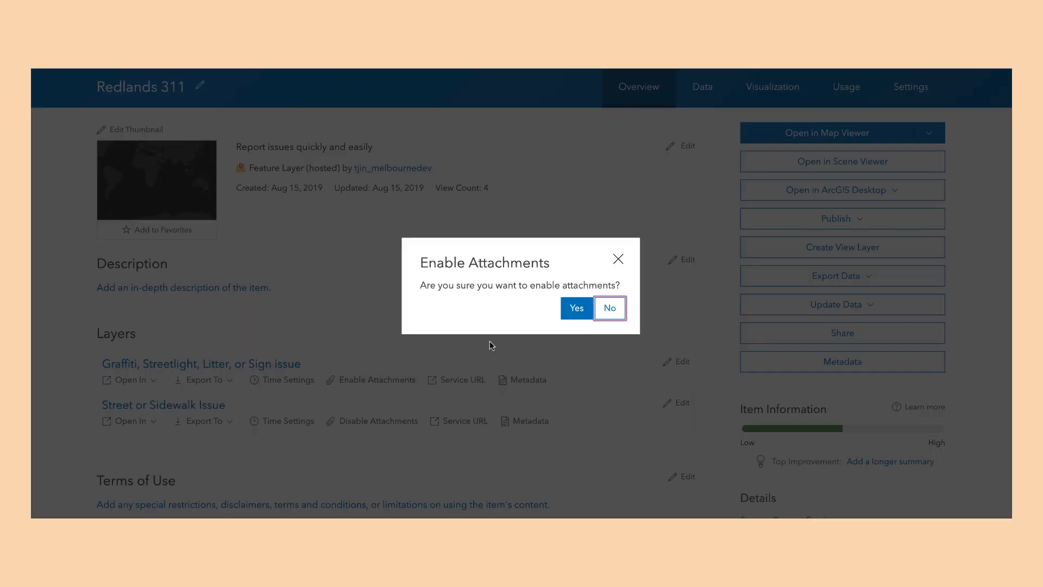
click(576, 308)
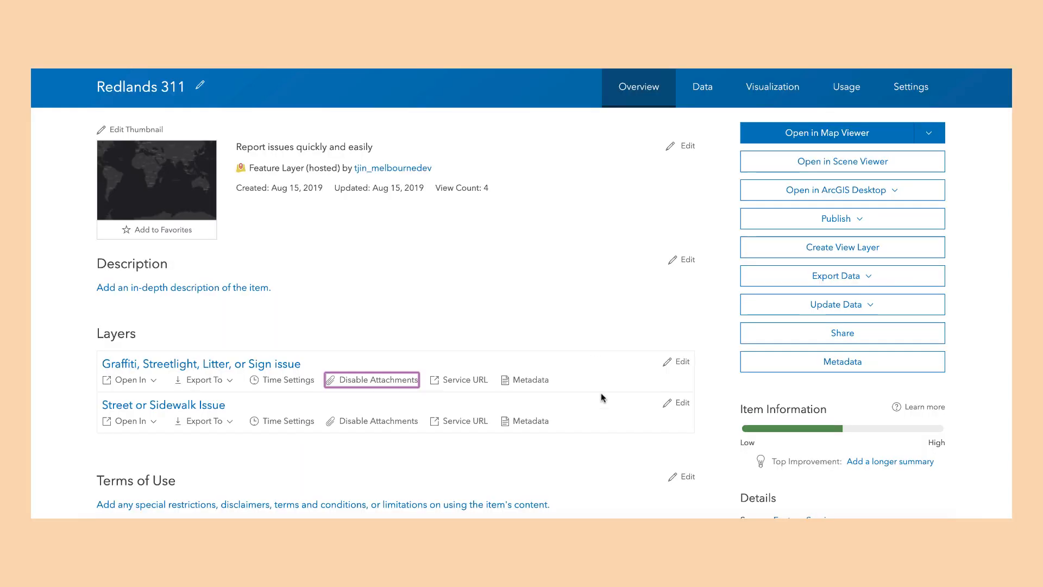
scroll(down, 3)
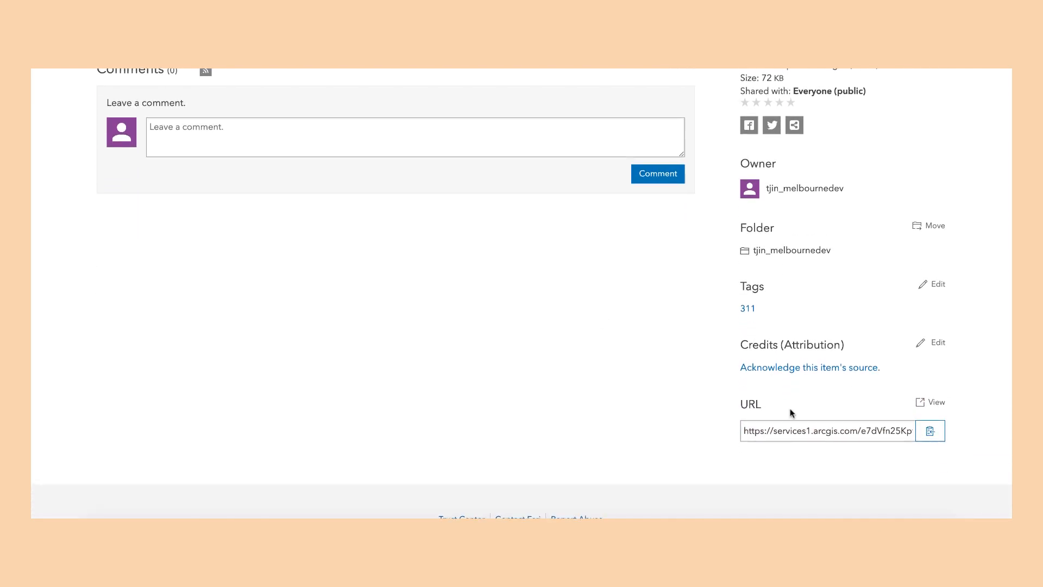
click(930, 430)
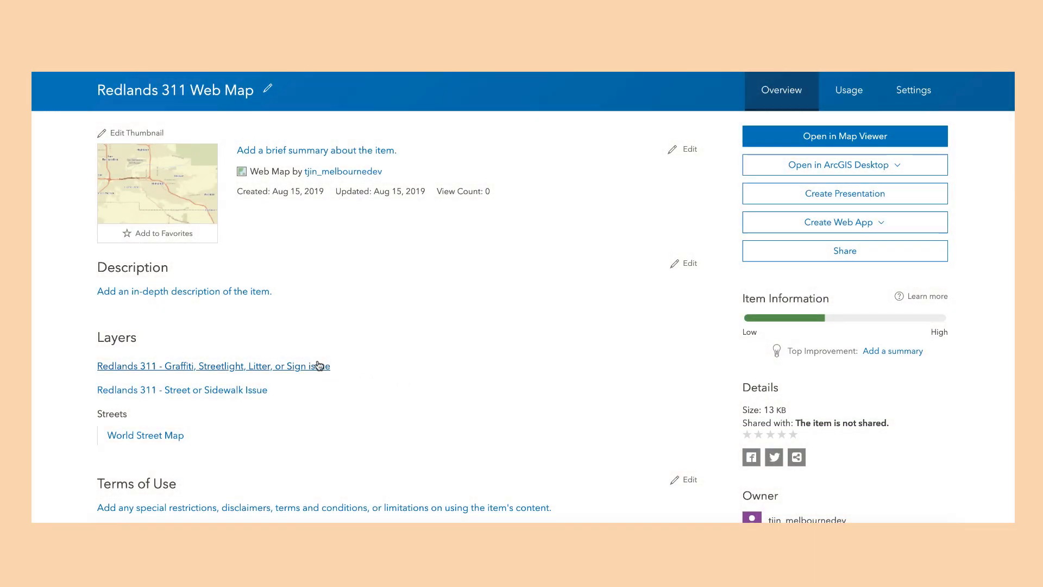
mouse_move(278, 318)
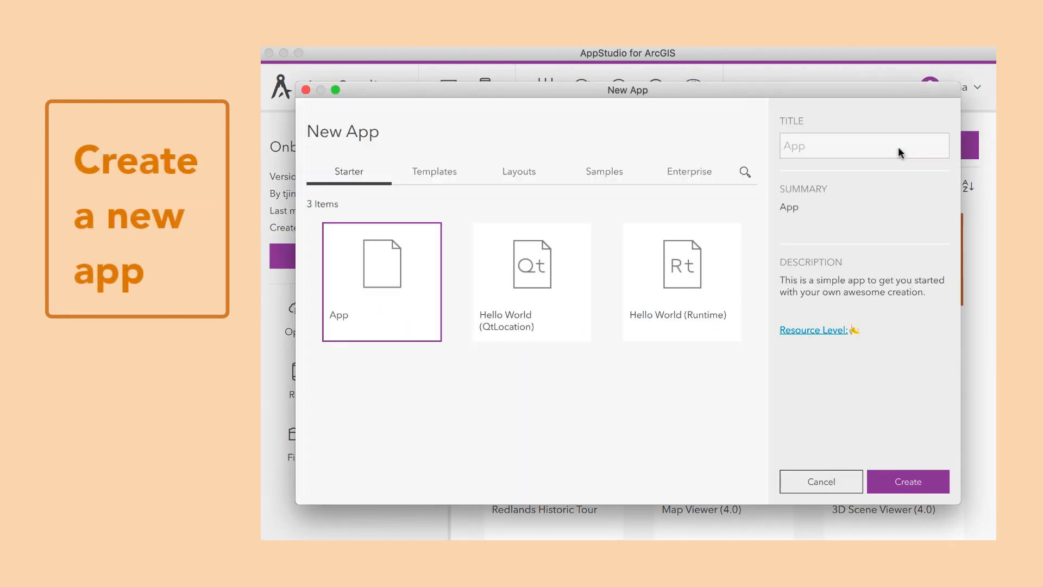
Create an app titled 'Redlands 311' from the Quick Report (4.0) template
click(434, 171)
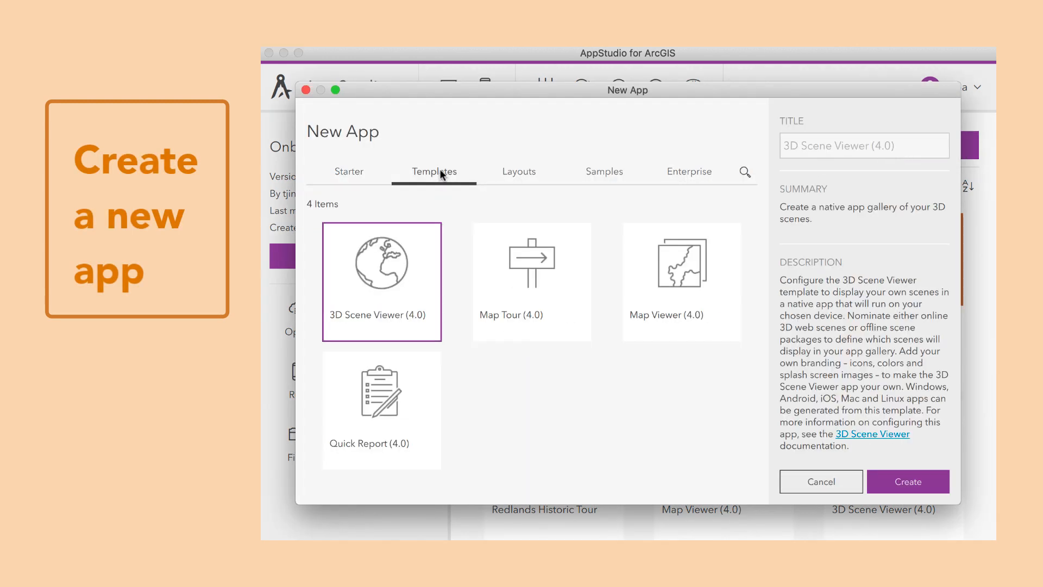
click(382, 410)
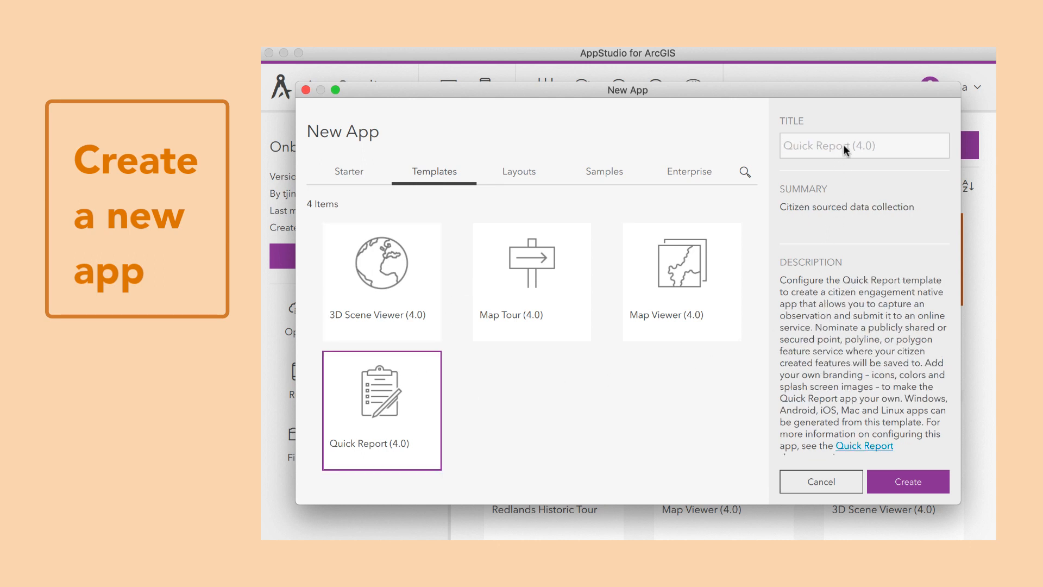
text(Redlands 311)
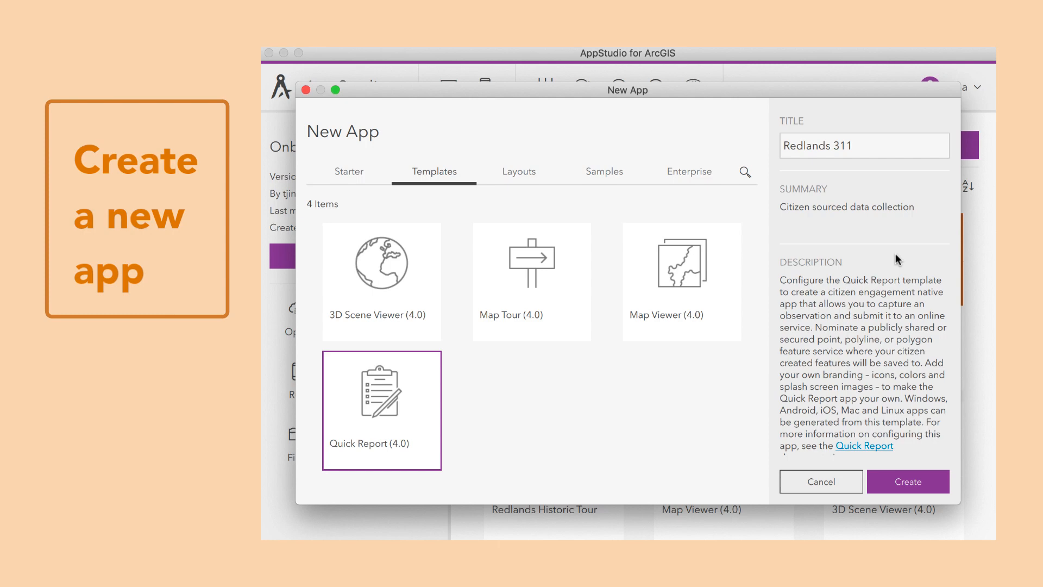
click(907, 481)
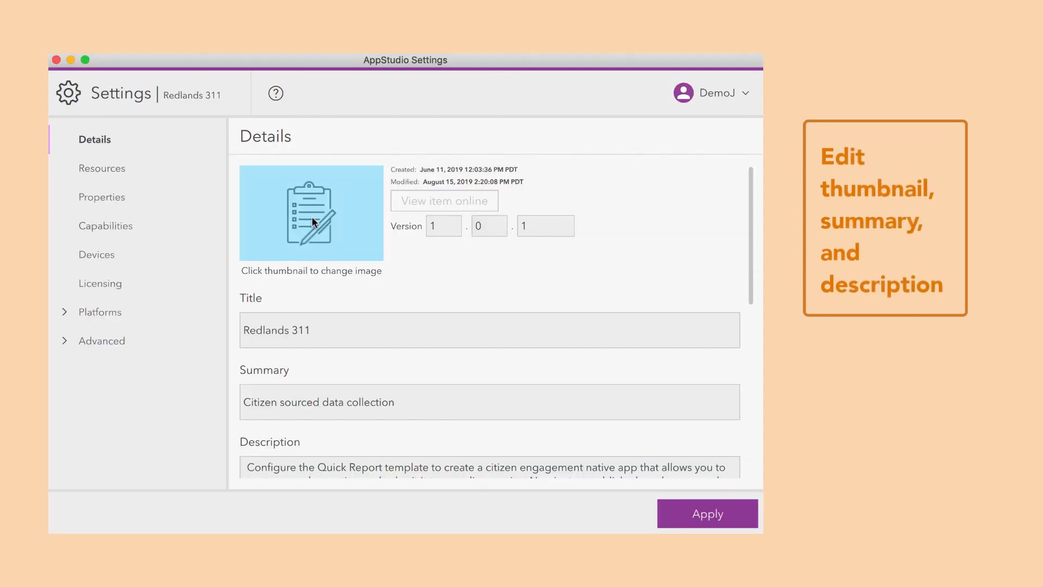
Replace the thumbnail with the 311 image and set summary 'Easily and quickly report issues to the city'
click(311, 213)
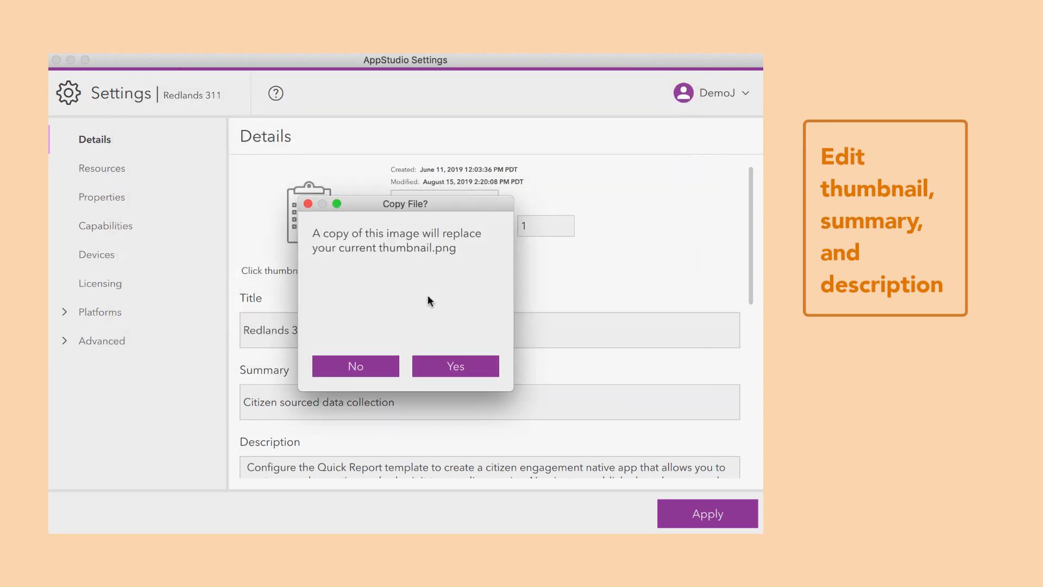
click(456, 365)
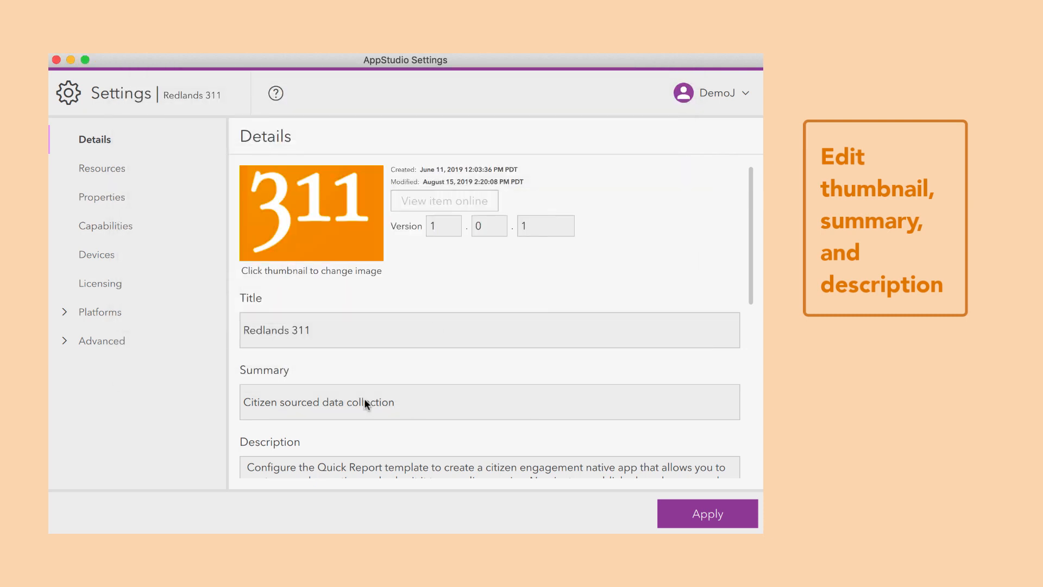
text(Easily and quickly report issues to the city)
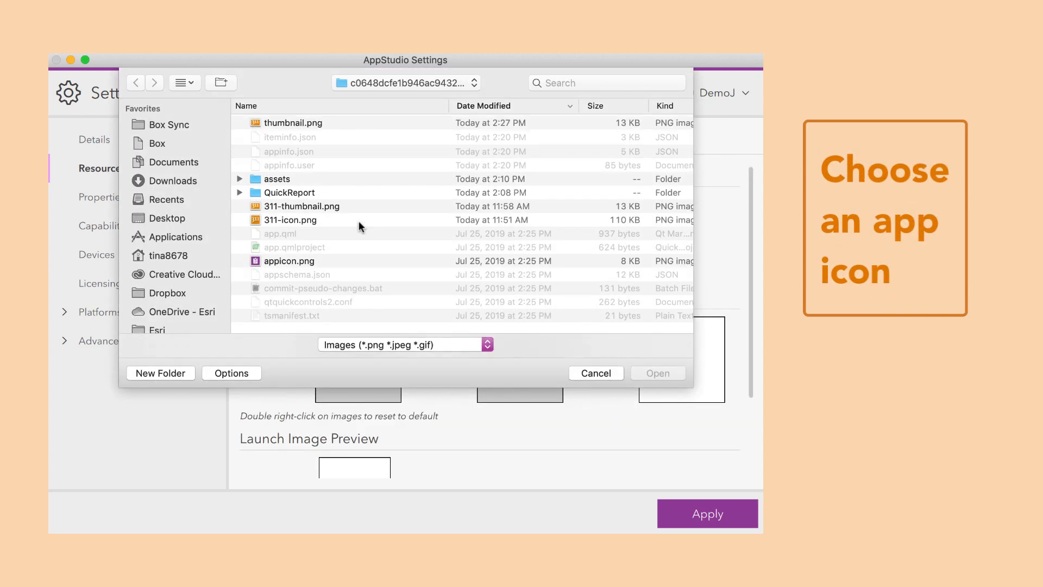
Use 311-icon.png as the Redlands 311 app icon
double_click(291, 219)
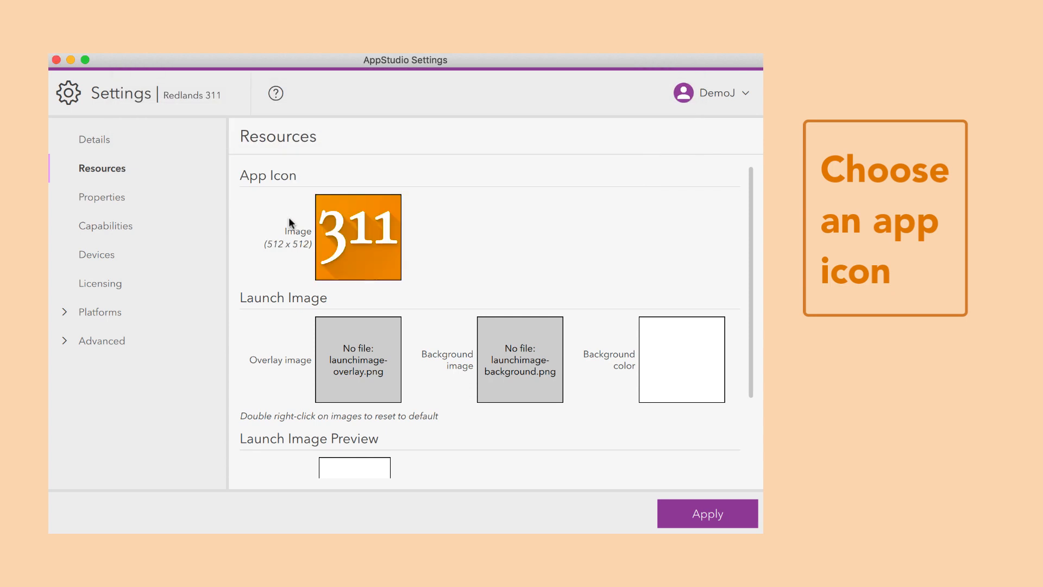
click(707, 513)
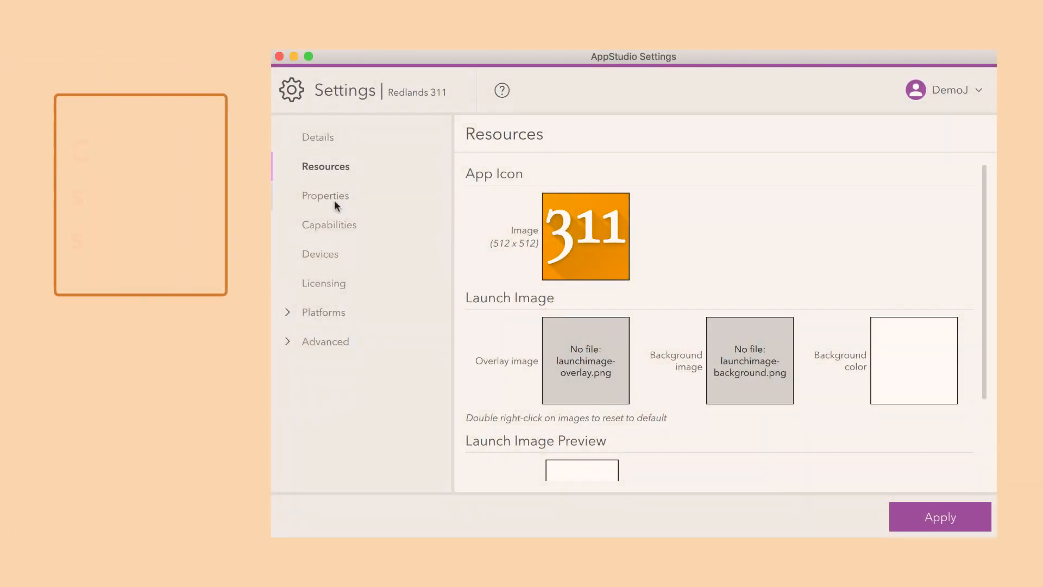
Set the start screen background to 311-StartScreen.png and its logo to 311-icon.png
click(326, 196)
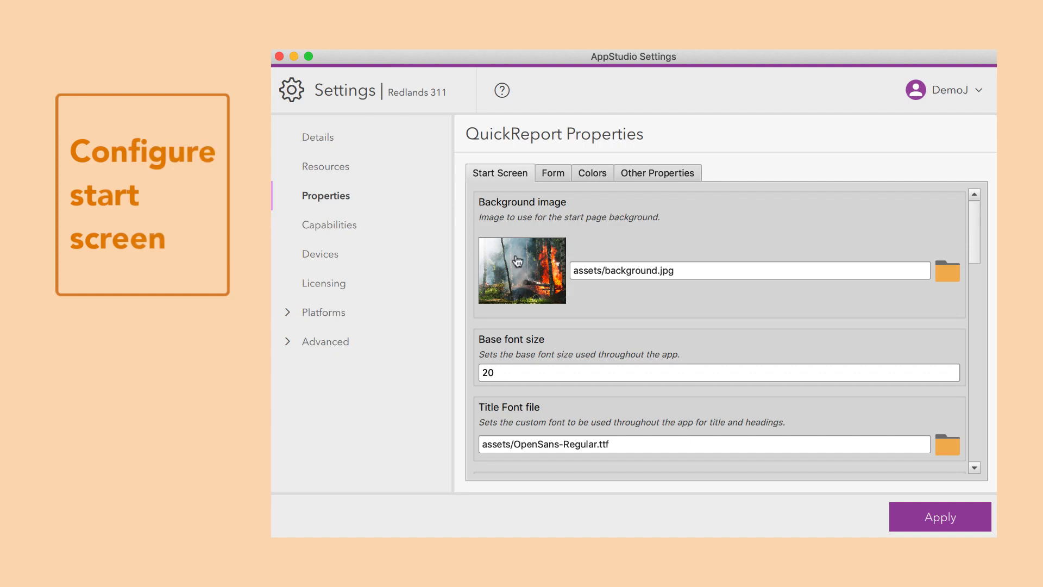
click(948, 270)
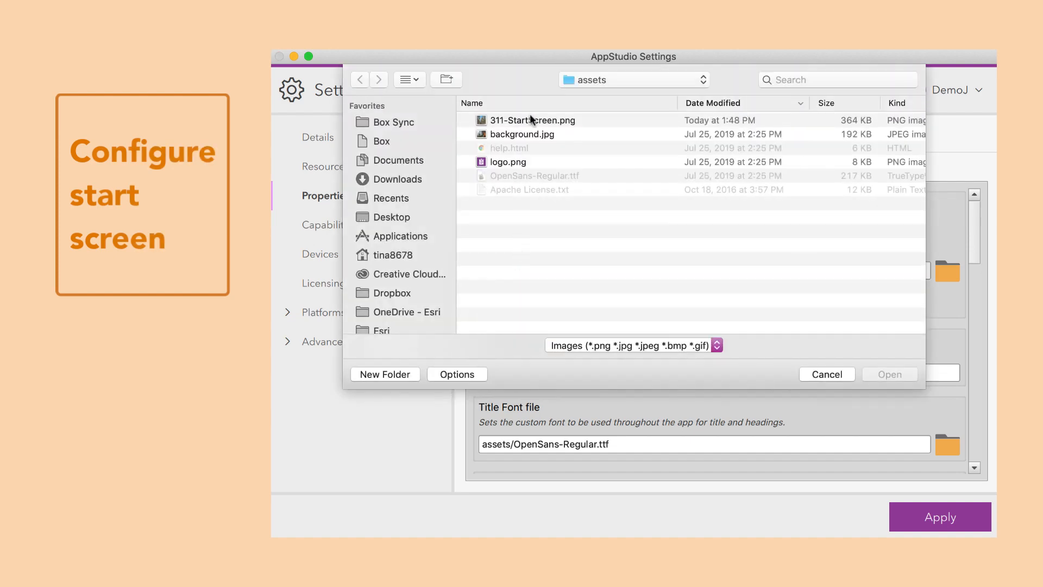
double_click(534, 121)
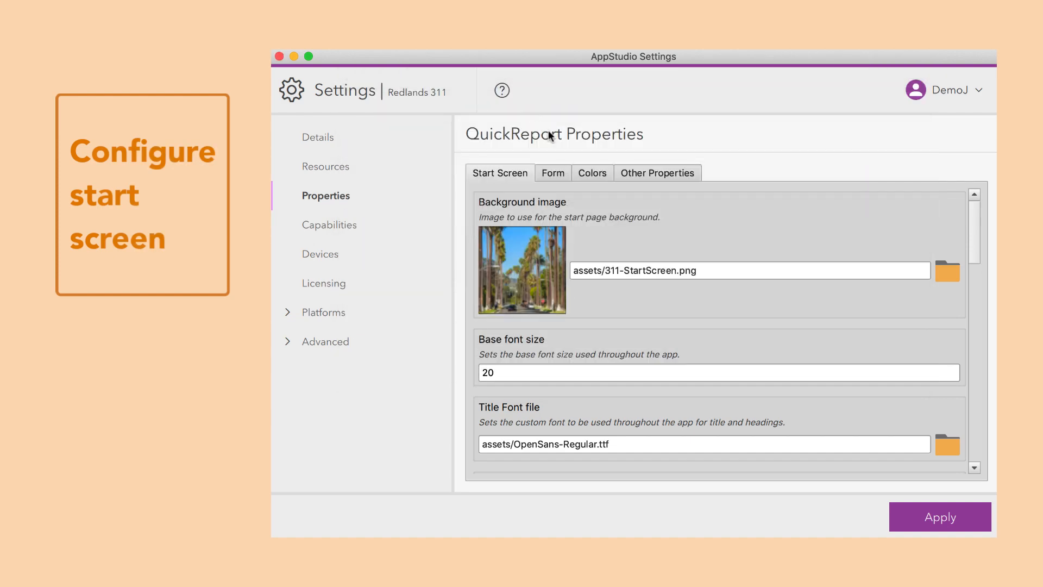
scroll(down, 3)
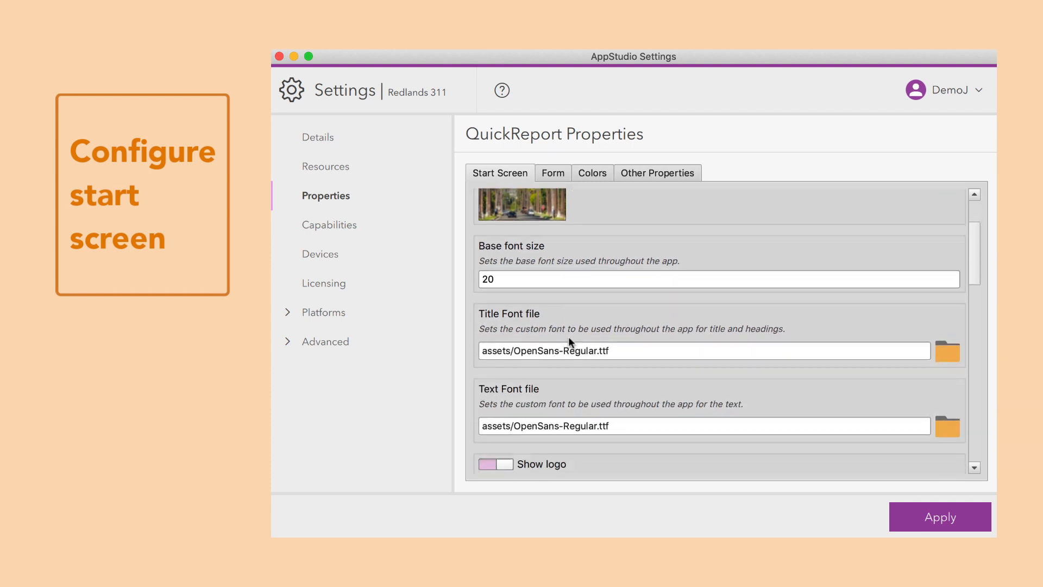
scroll(down, 3)
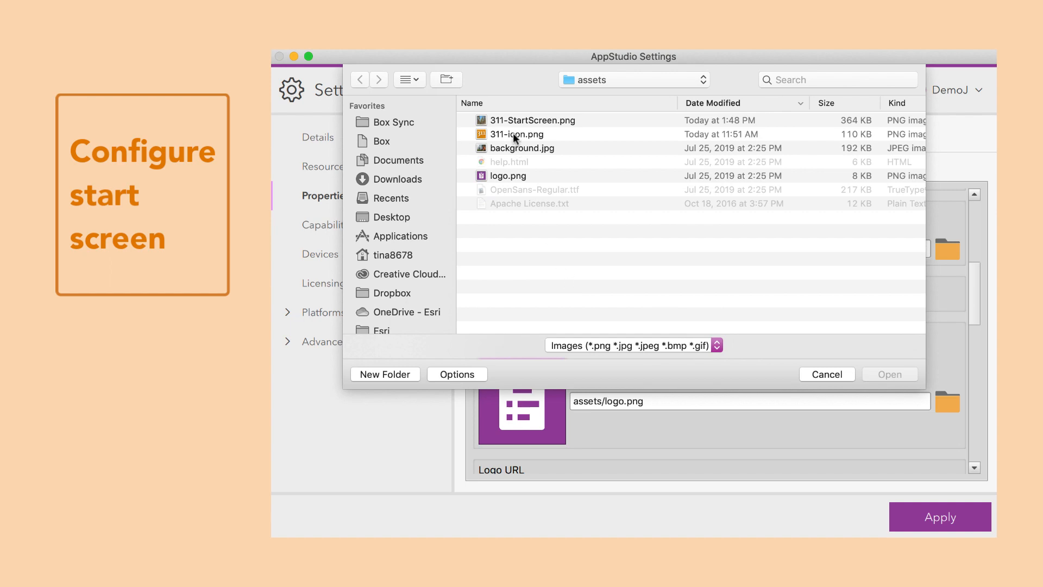
double_click(518, 134)
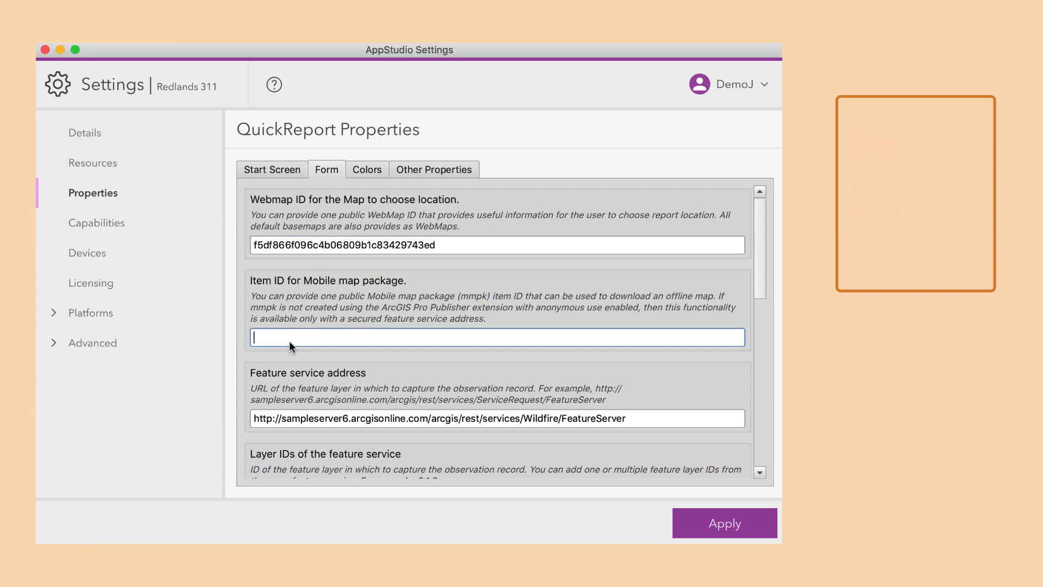
Enter mmpk ID 52346d5fc4c348589f976b6a279ec3e6, the Redlands_311 feature service URL, and layer IDs 0,1
text(52346d5fc4c348589f976b6a279ec3e6)
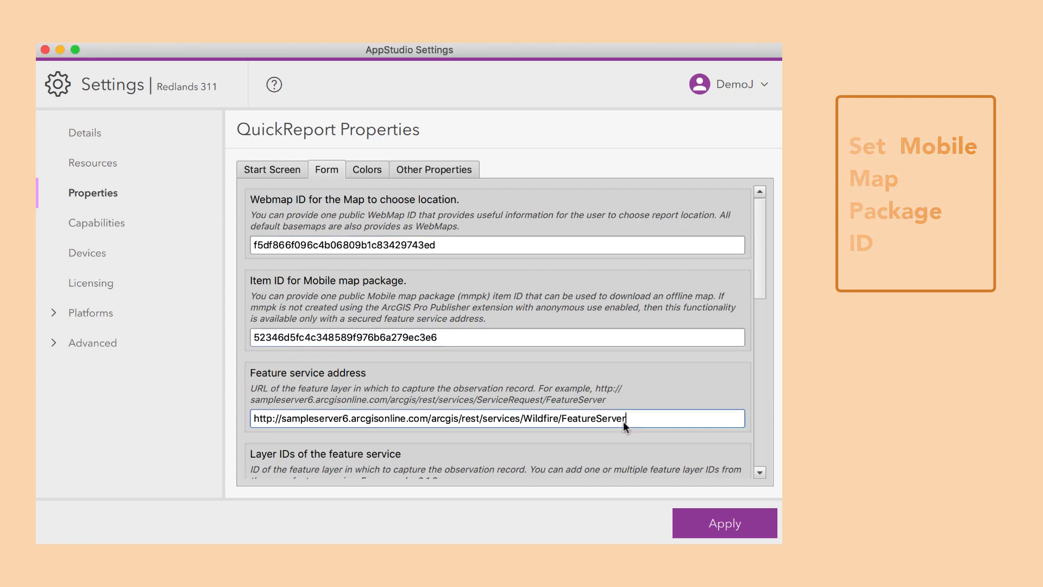
triple_click(439, 418)
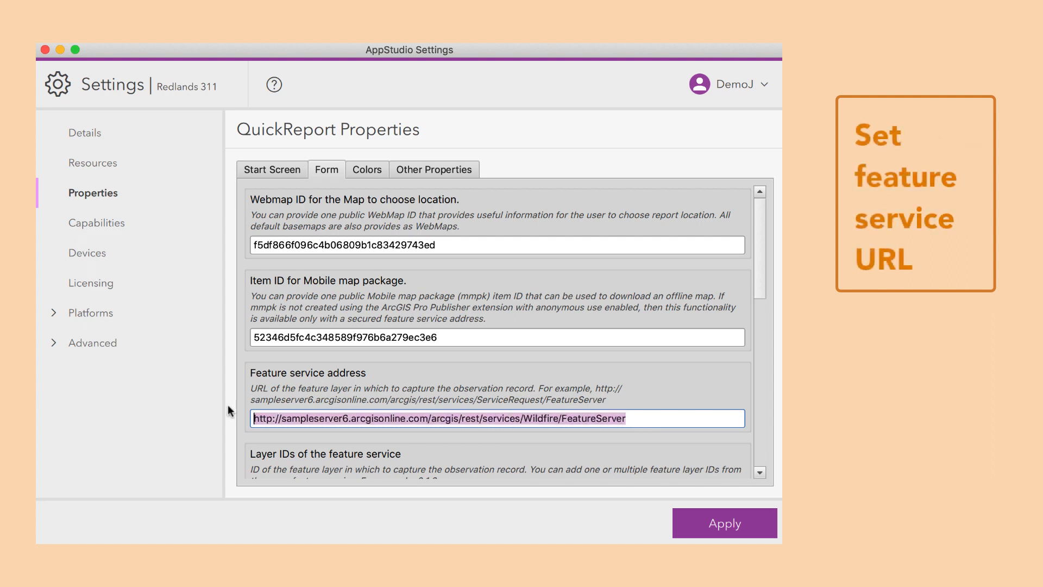
text(https://services1.arcgis.com/e7dVfn25KpfE6dDd/arcgis/rest/services/Redlands_311/FeatureServer)
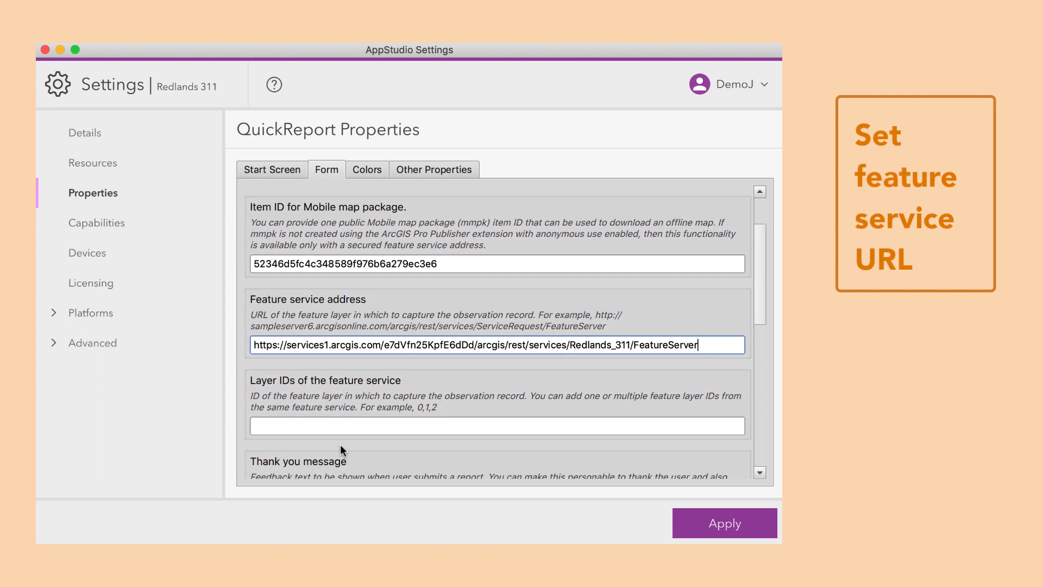
text(0)
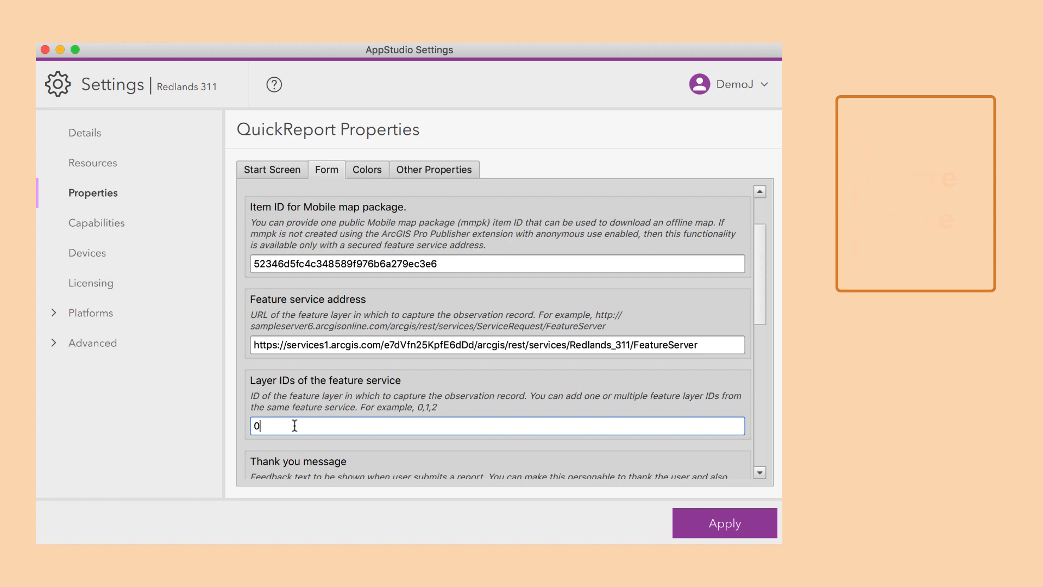
text(,1)
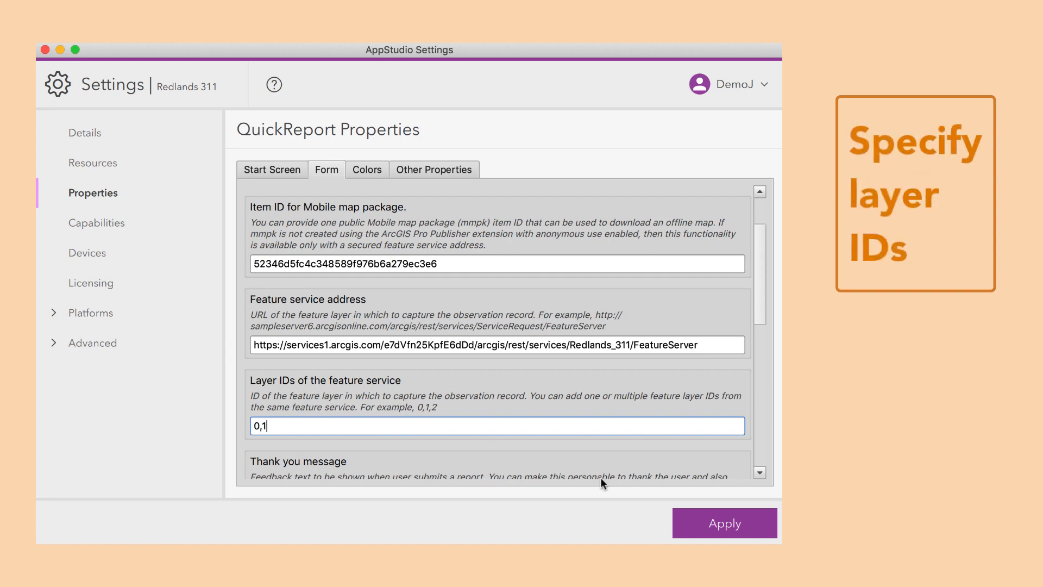
click(723, 523)
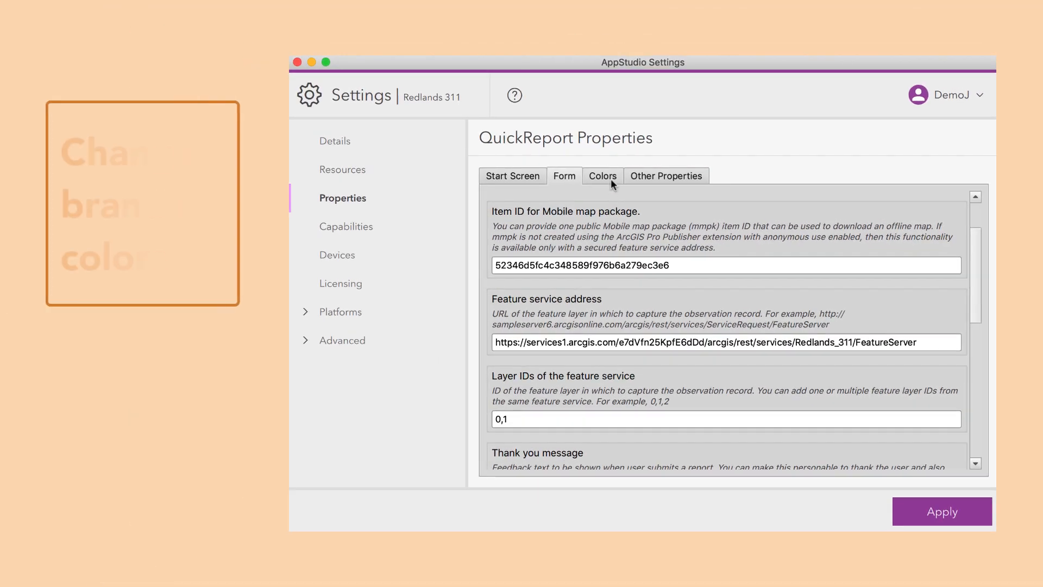
Set header background and button colors to #EB960C and apply
click(601, 176)
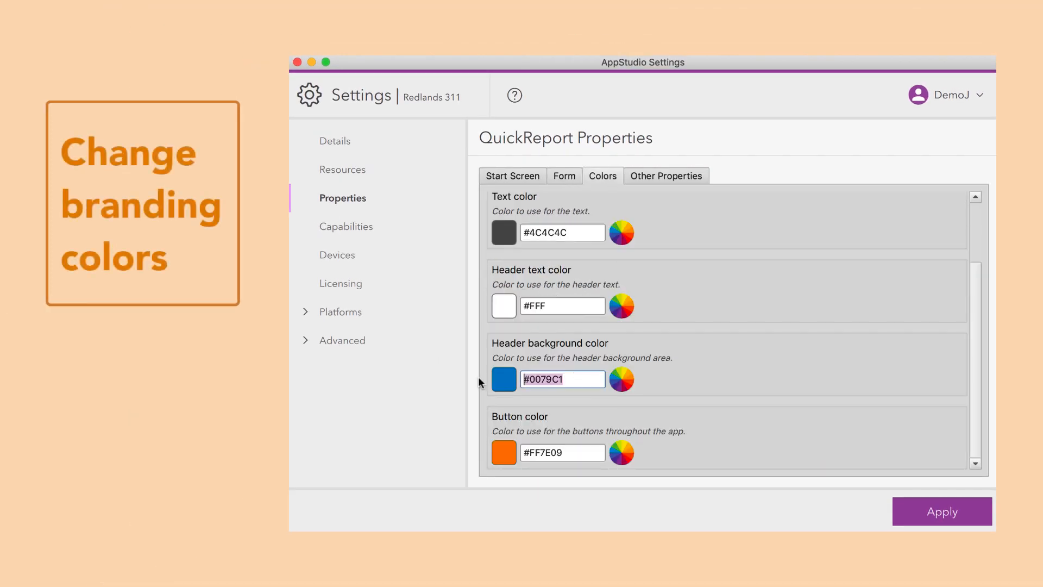
text(#EB960C)
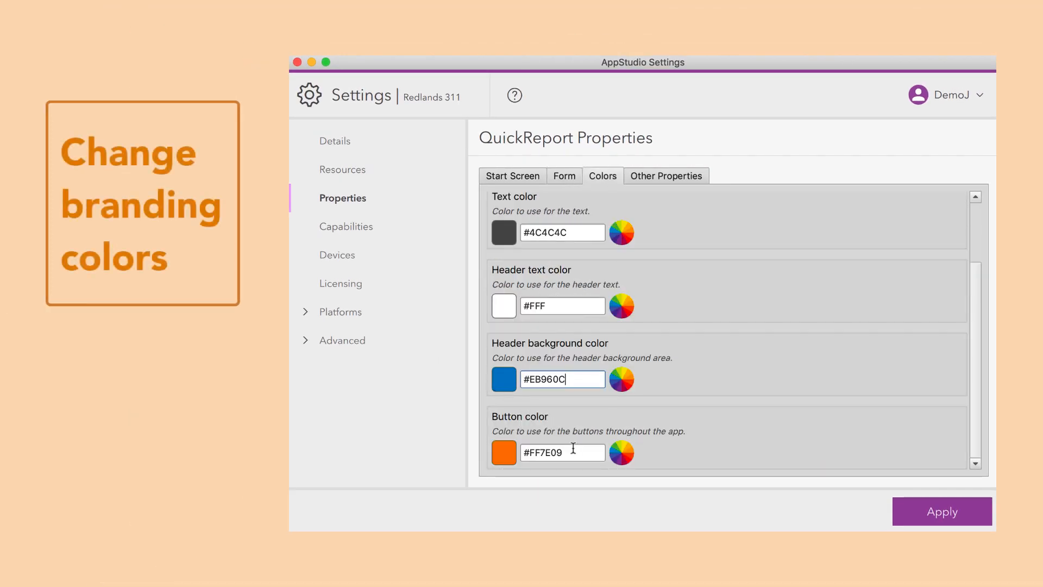
text(#EB960C)
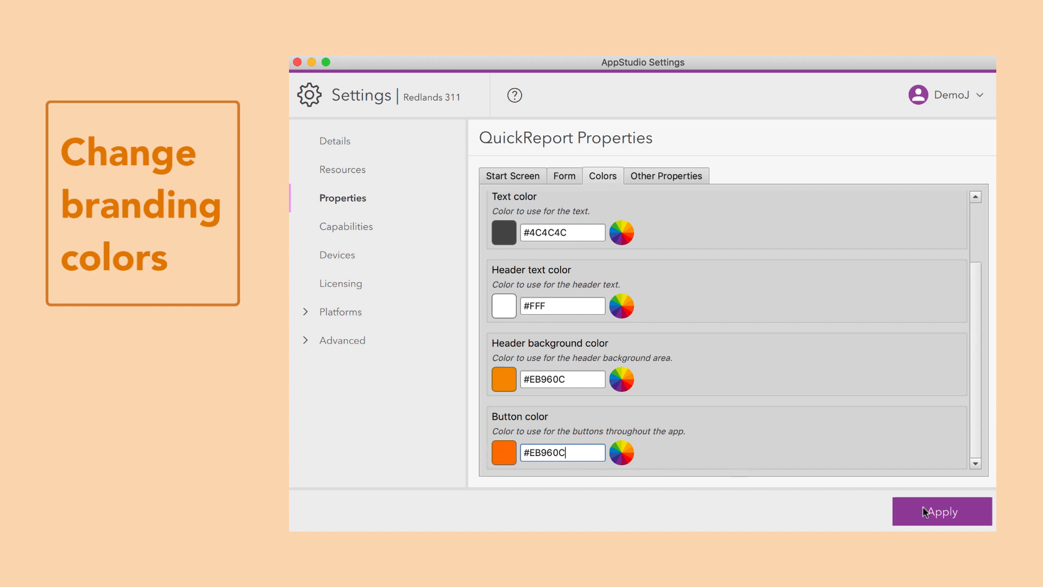
click(941, 511)
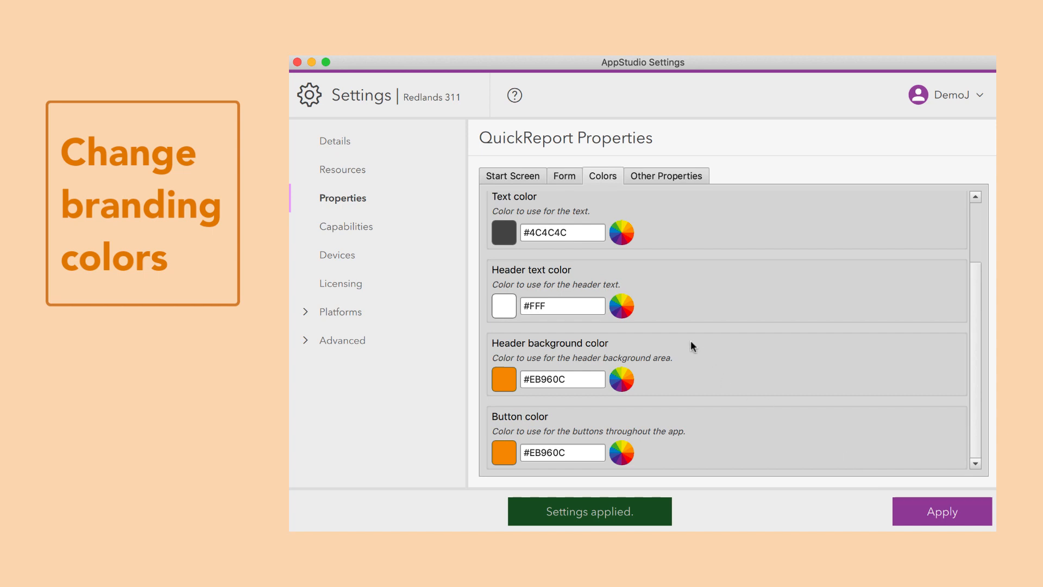
Add a Runtime Lite license key in Licensing and apply
click(340, 283)
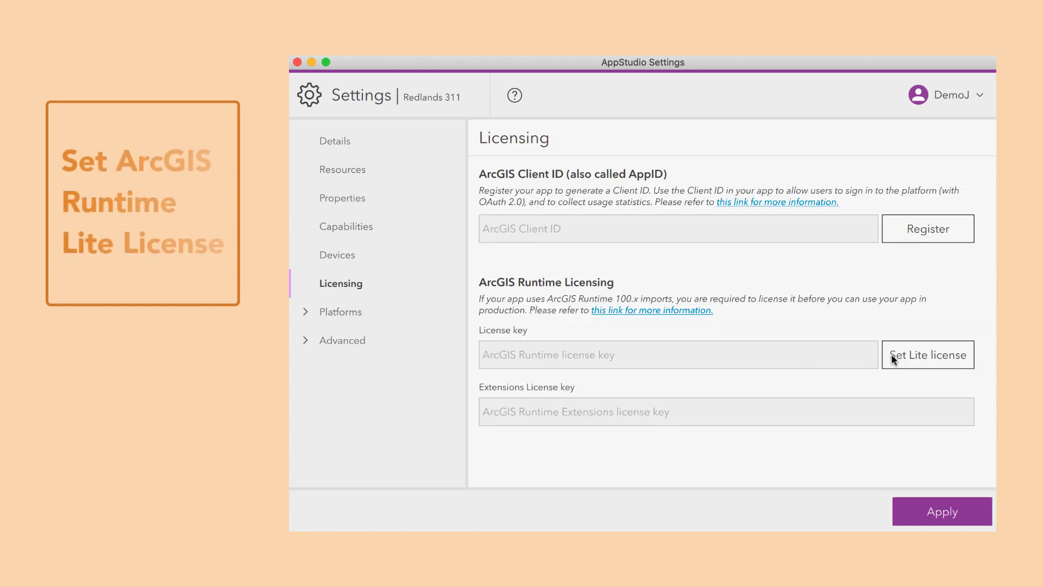
click(927, 355)
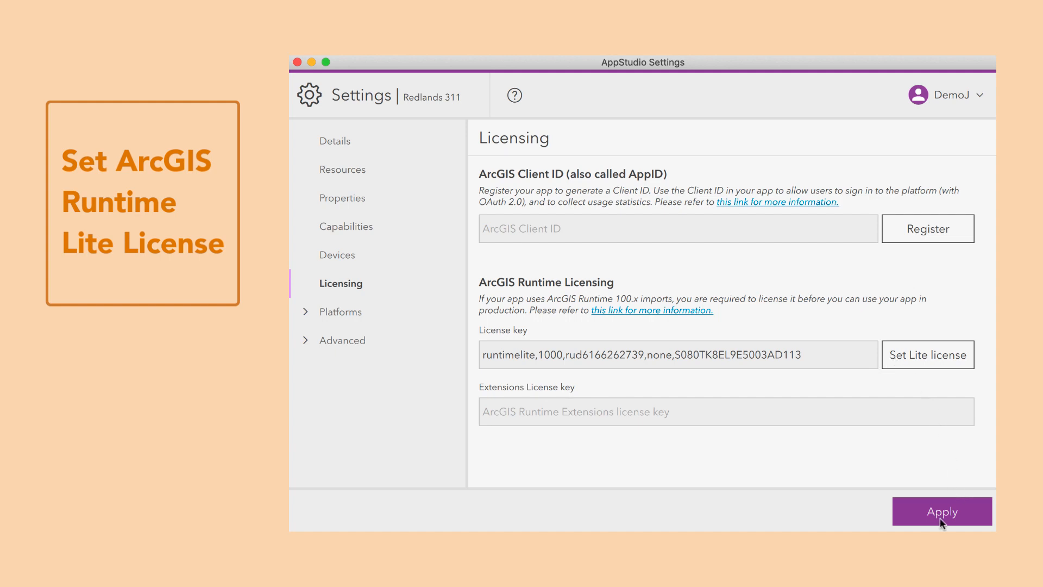
click(942, 510)
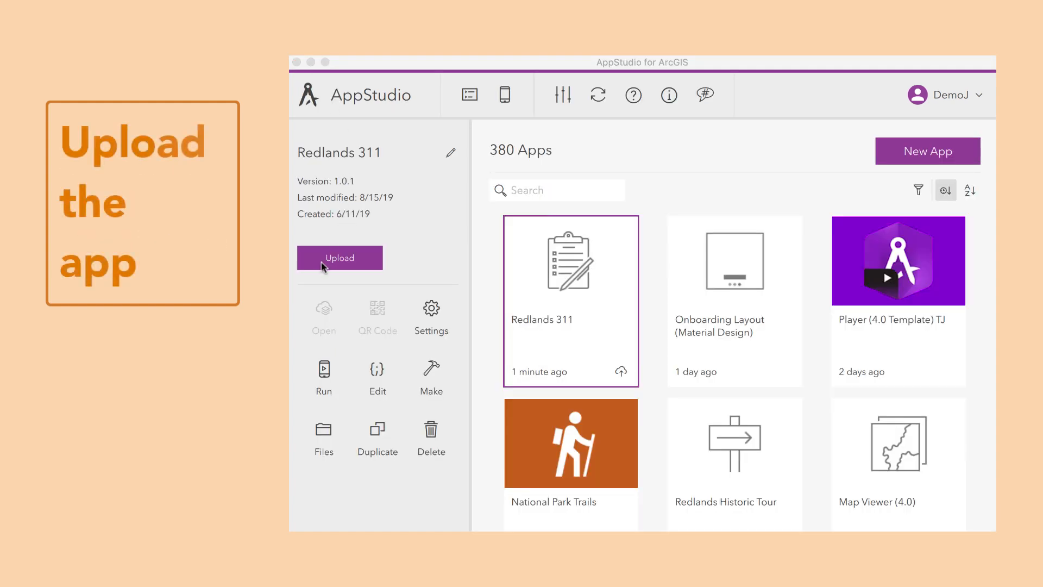
mouse_move(339, 258)
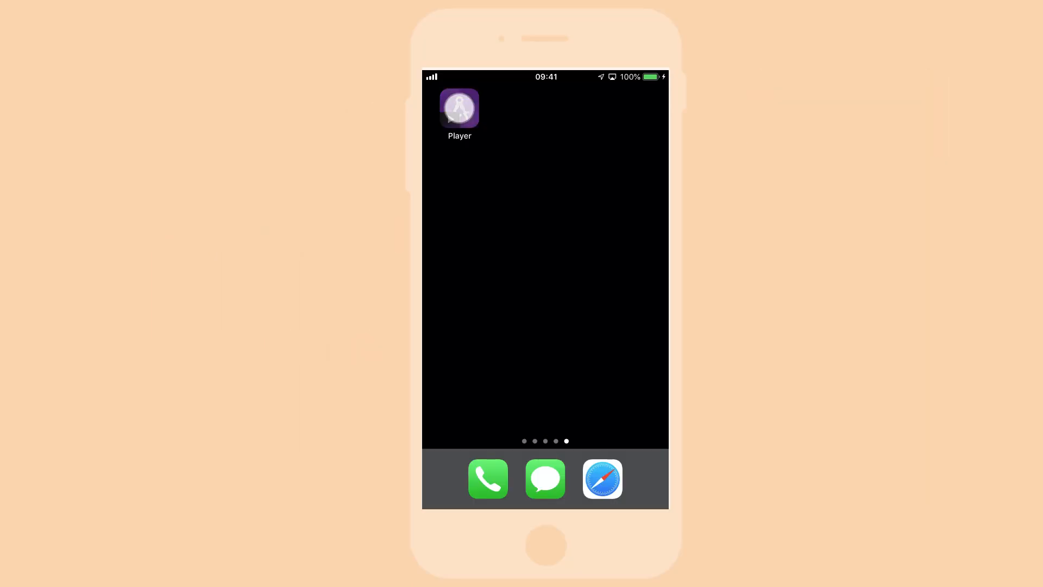
Launch AppStudio Player and download Redlands 311 from My Apps
click(460, 107)
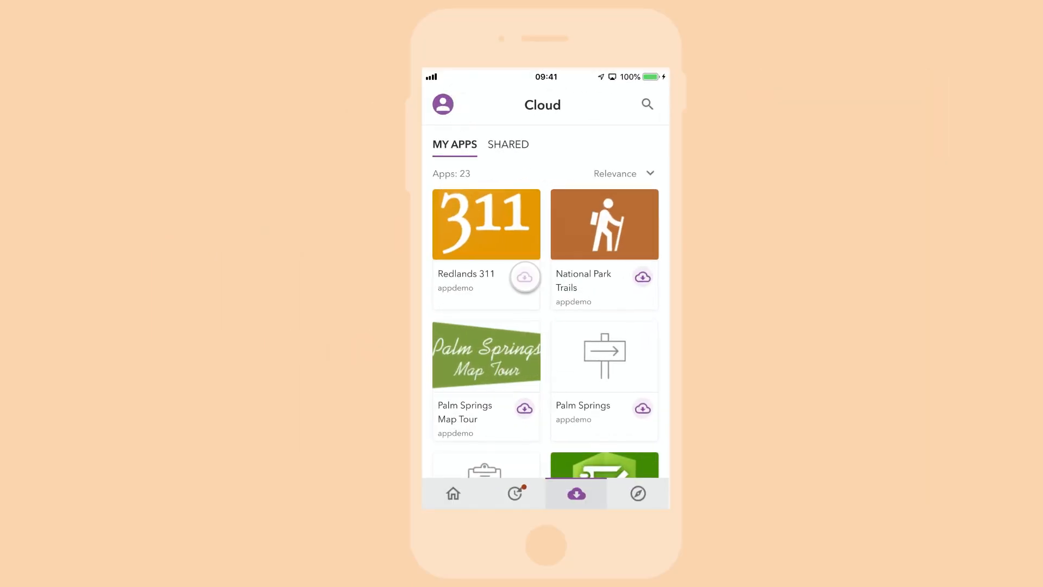
click(524, 277)
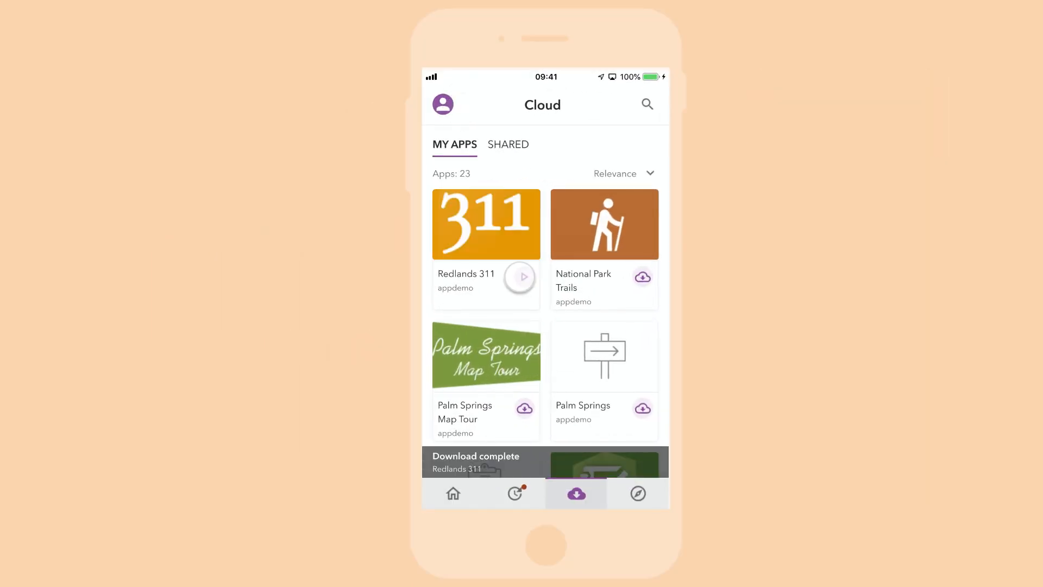